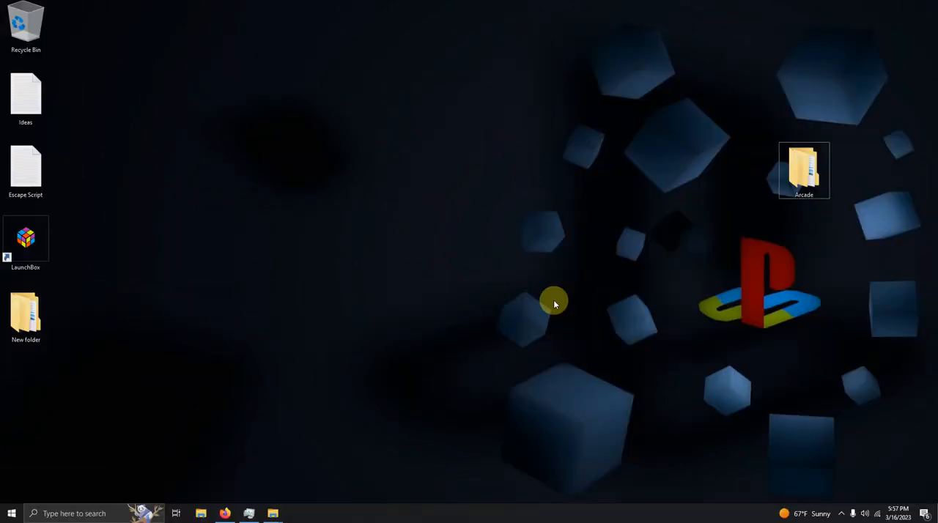
mouse_move(789, 171)
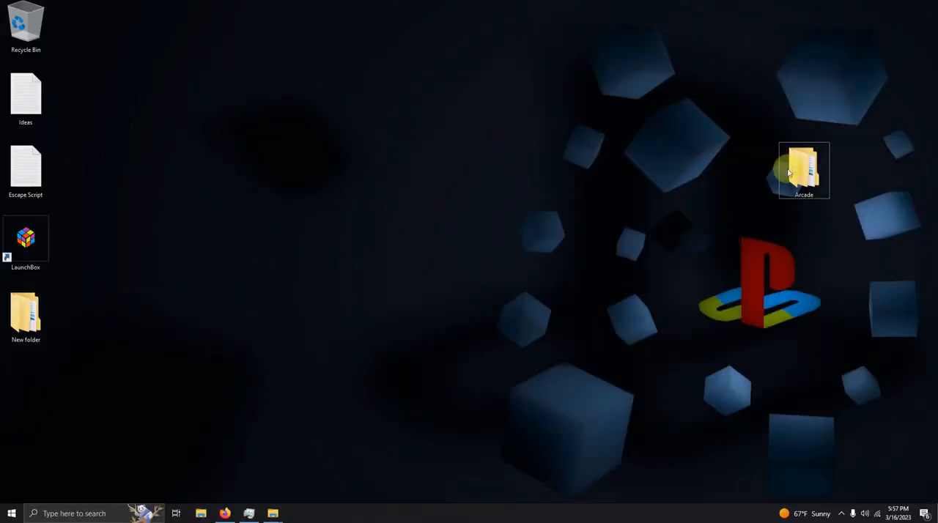
Open the desktop Arcade folder to reveal its Emulators, Launchbox and Roms subfolders
double_click(805, 168)
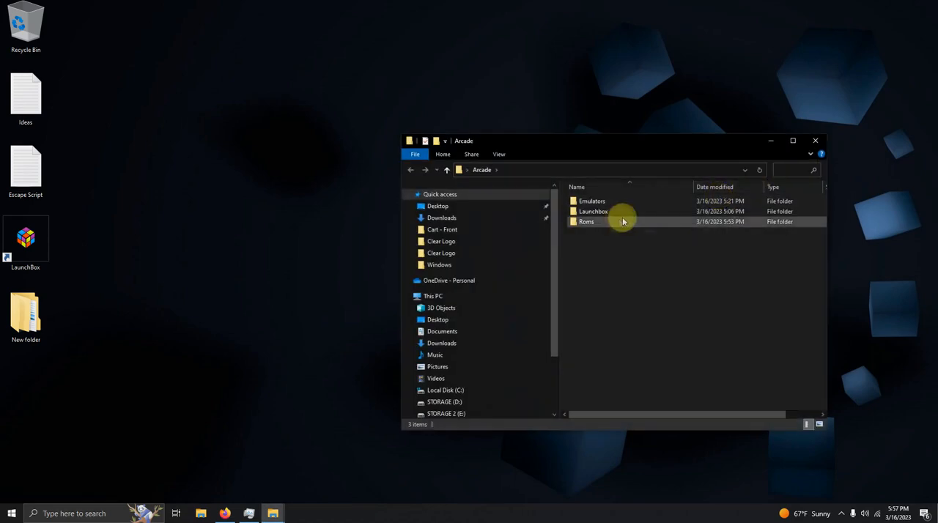
mouse_move(599, 205)
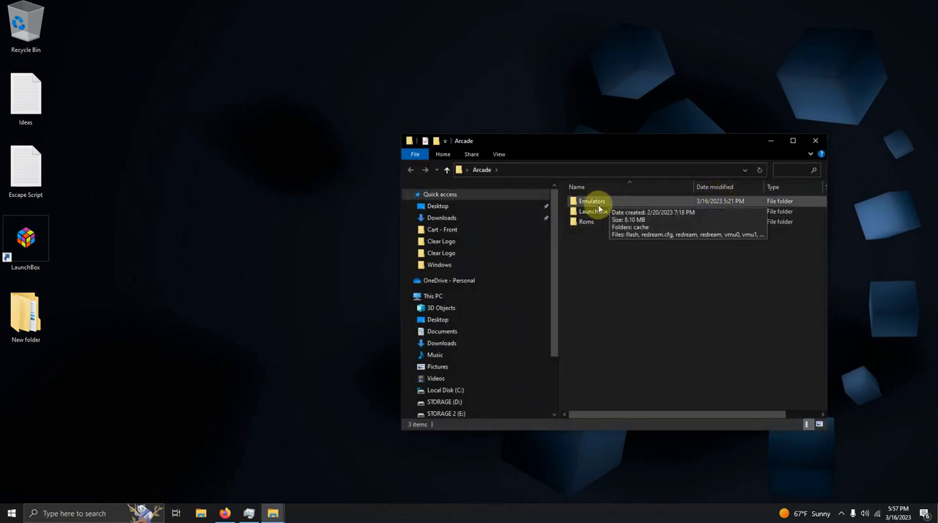
mouse_move(604, 223)
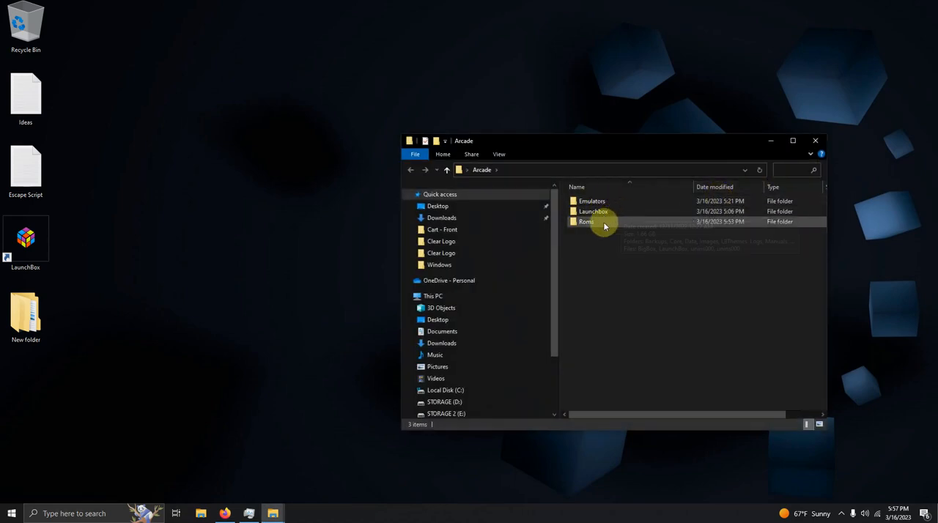
mouse_move(612, 224)
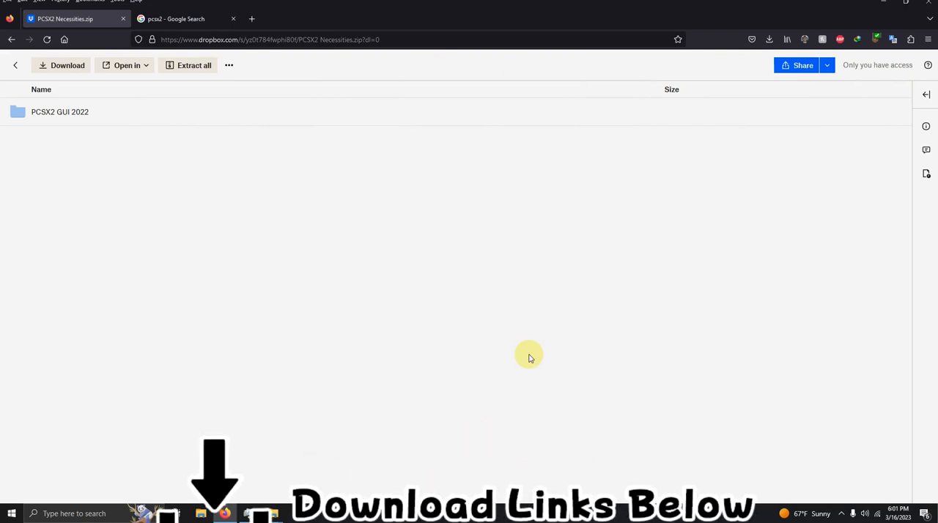
Download PCSX2 Necessities.zip from the Dropbox share
click(66, 65)
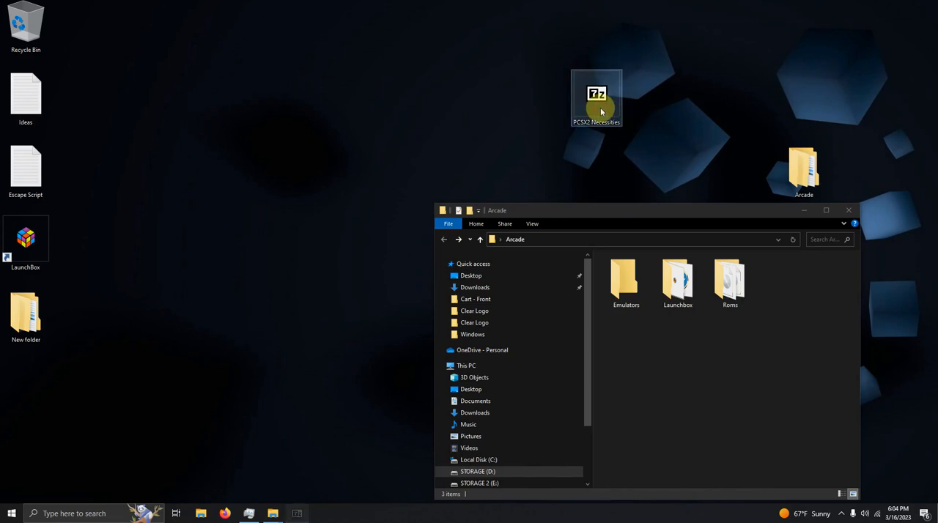
Open the archive's Emulators > PCSX2 GUI 2022 folder and run pcsx2-qtx64
double_click(598, 95)
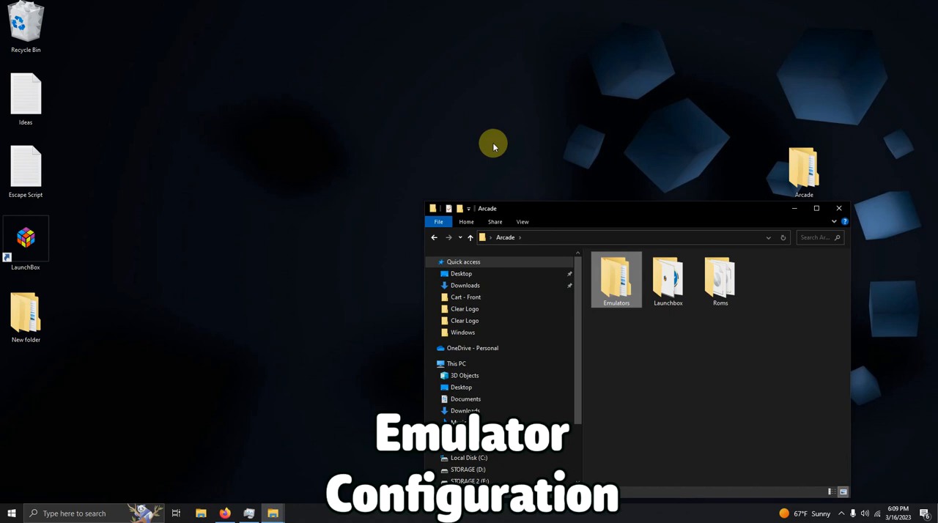
double_click(616, 274)
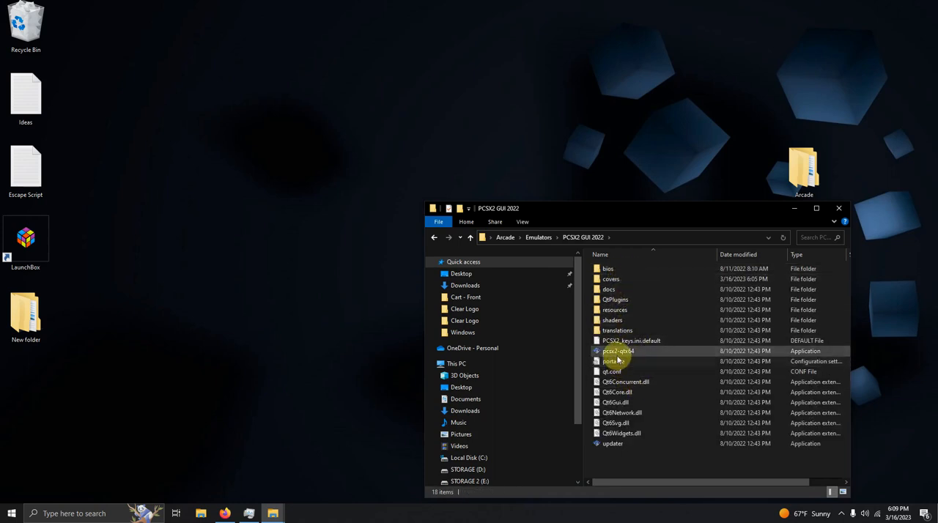
mouse_move(621, 357)
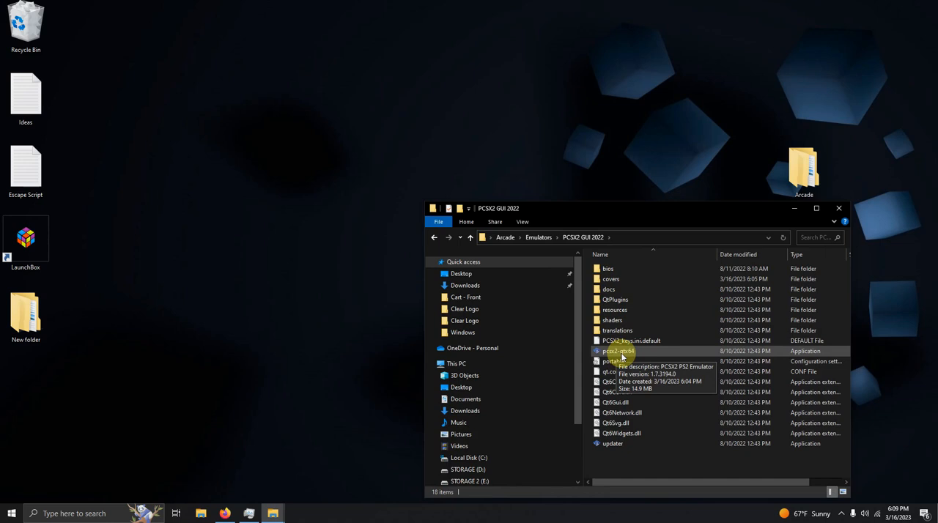
click(614, 351)
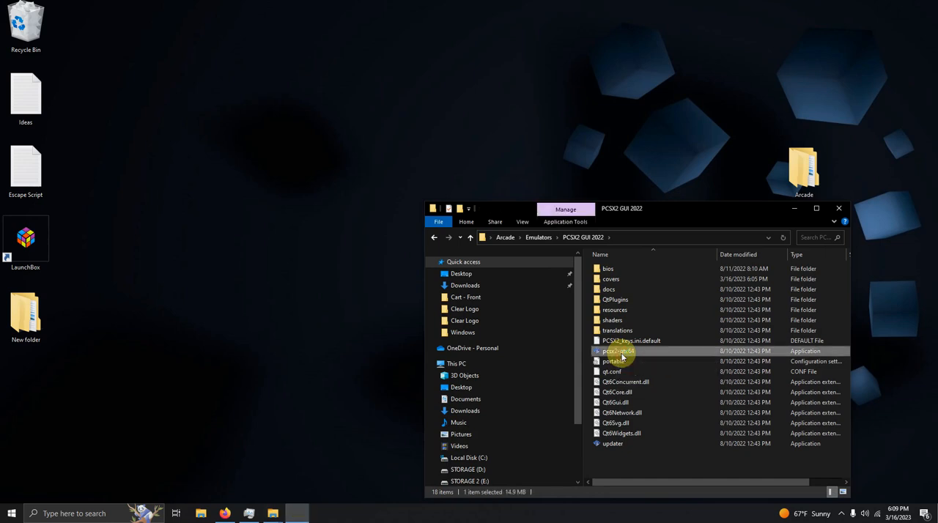
double_click(615, 351)
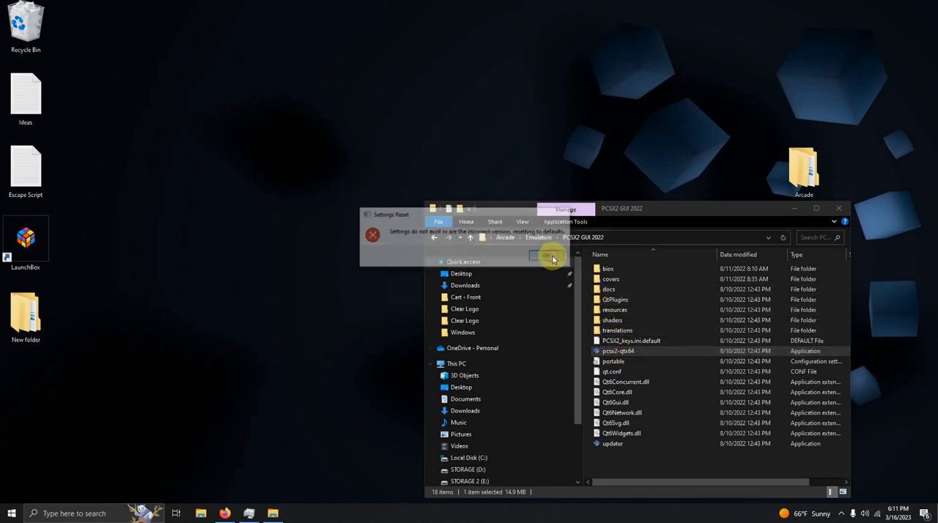
Dismiss the settings-reset notice and install the PCSX2 1.7.4235 nightly update
click(549, 256)
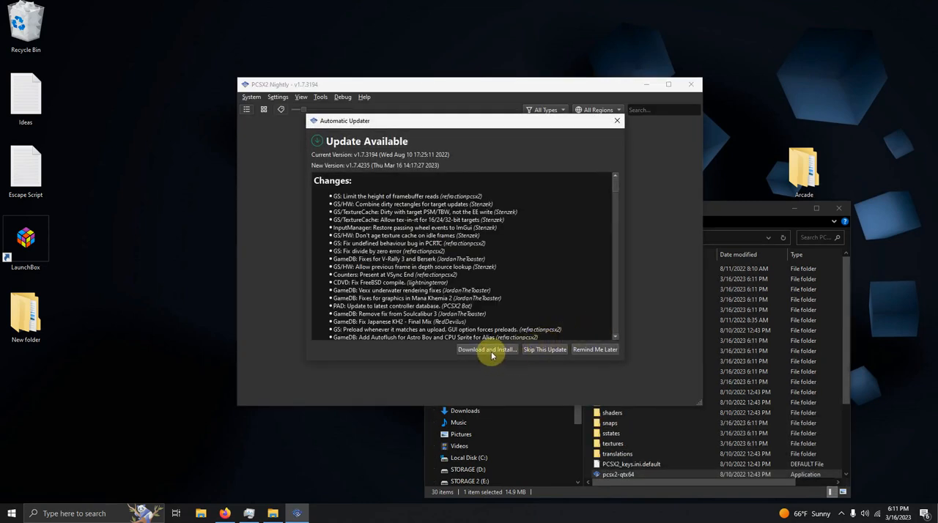
click(486, 349)
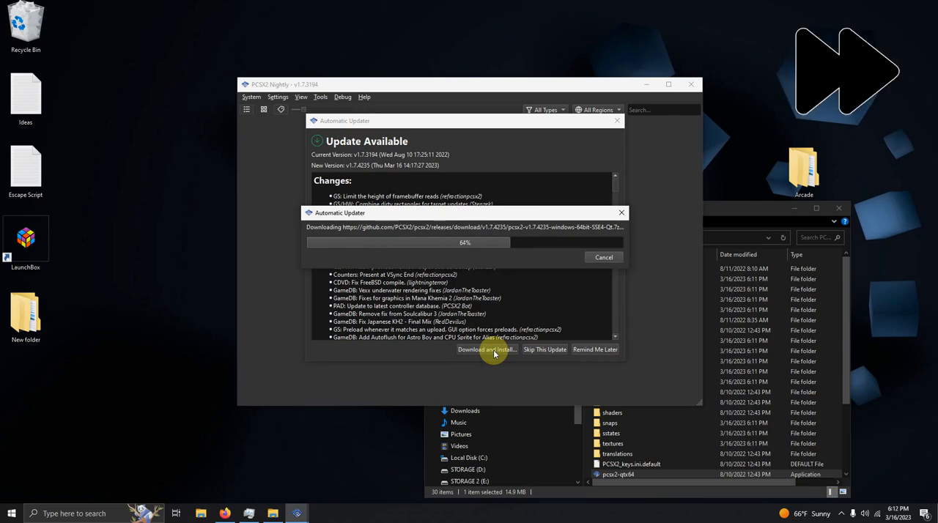
click(487, 350)
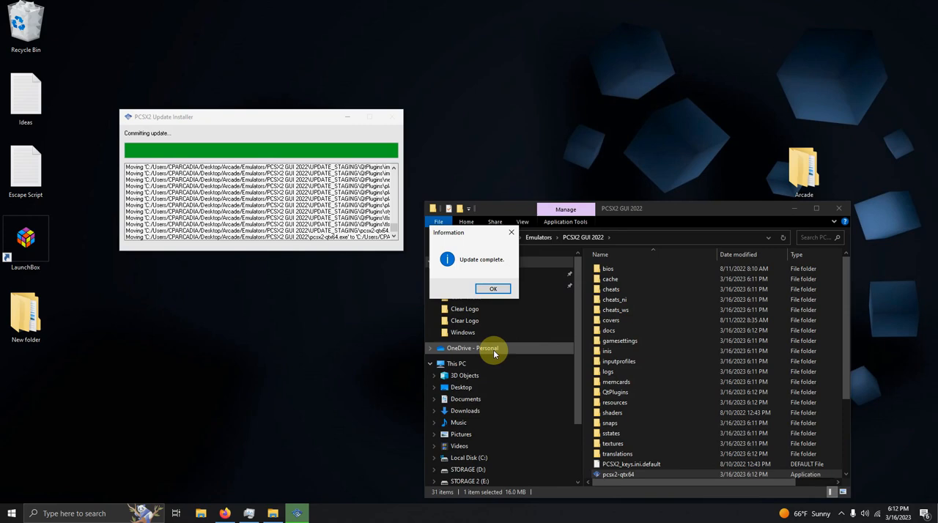
click(494, 288)
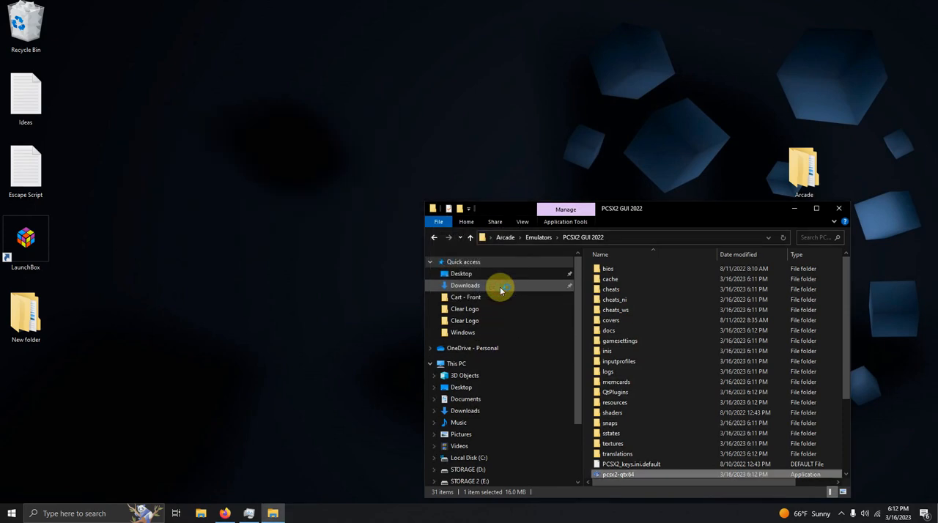
Relaunch PCSX2 and add Desktop > Arcade > Roms as a recursively scanned game directory
double_click(614, 474)
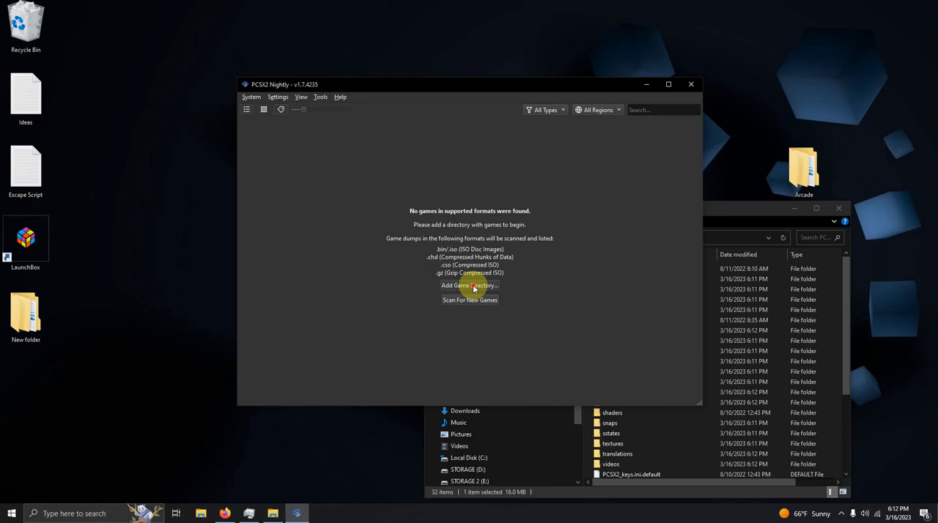
click(470, 285)
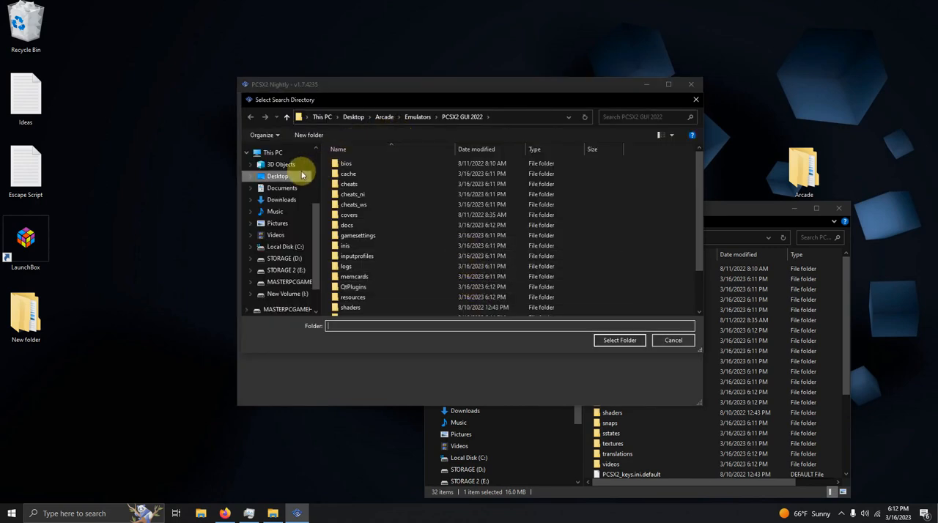
click(277, 176)
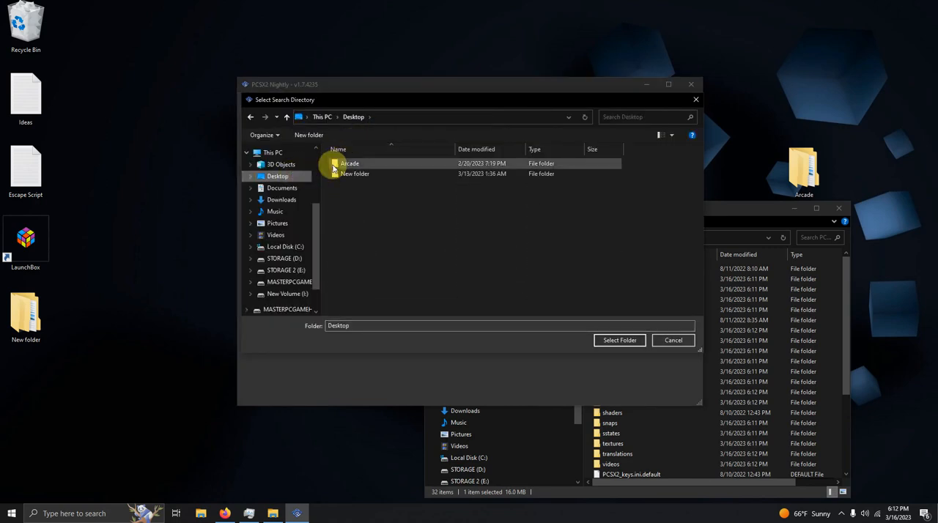
double_click(349, 163)
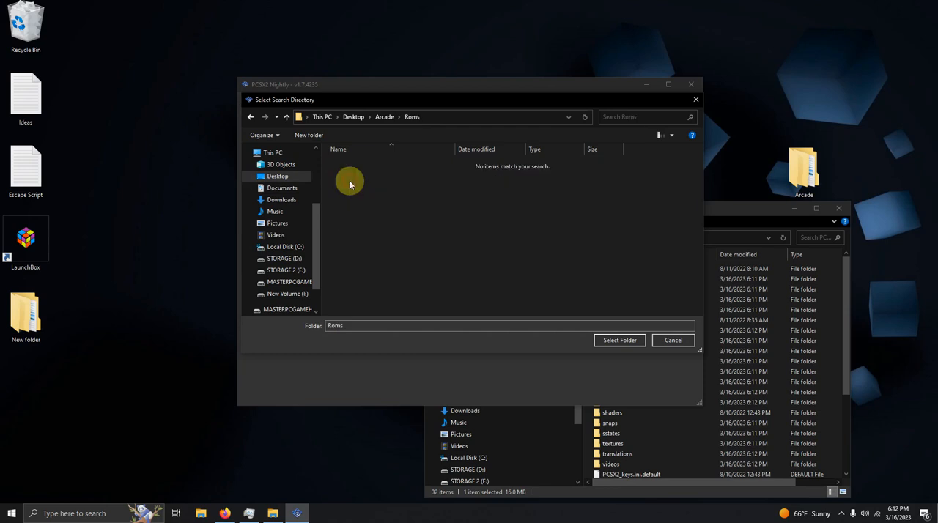
click(619, 340)
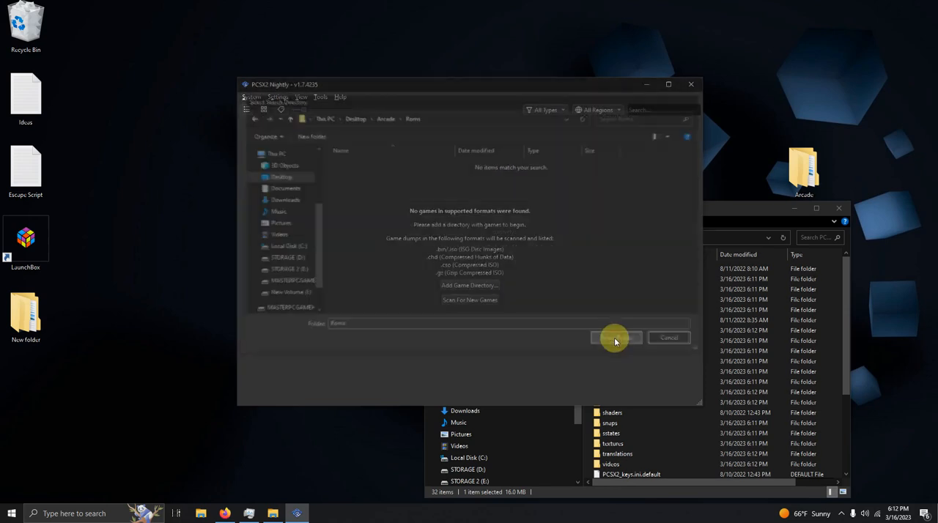
click(615, 337)
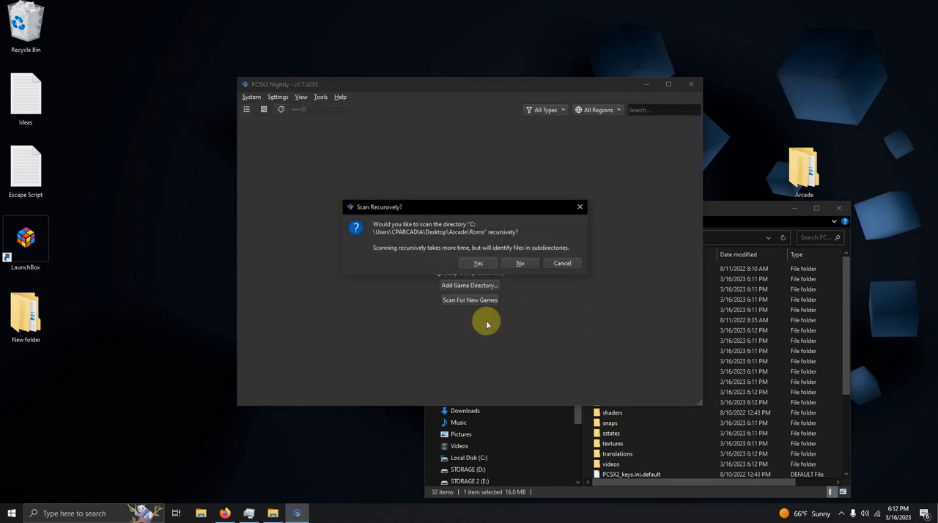
mouse_move(524, 240)
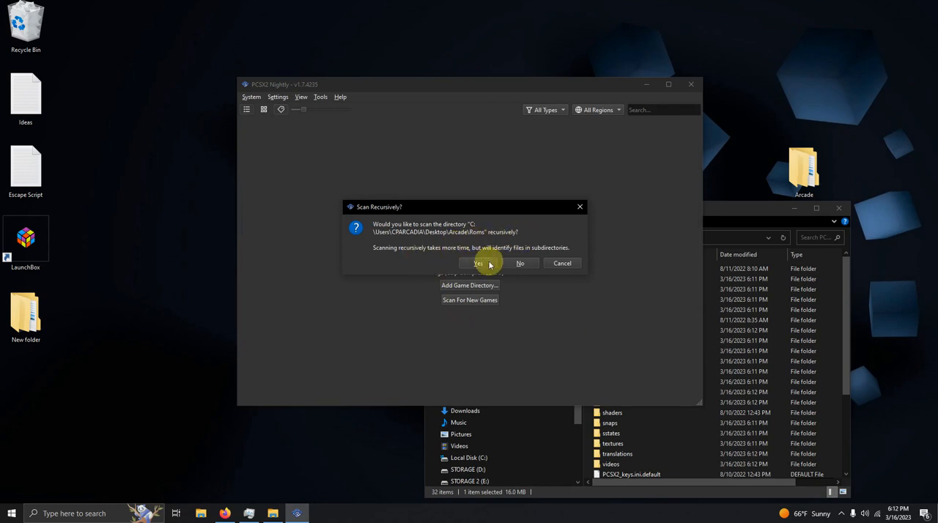
click(476, 264)
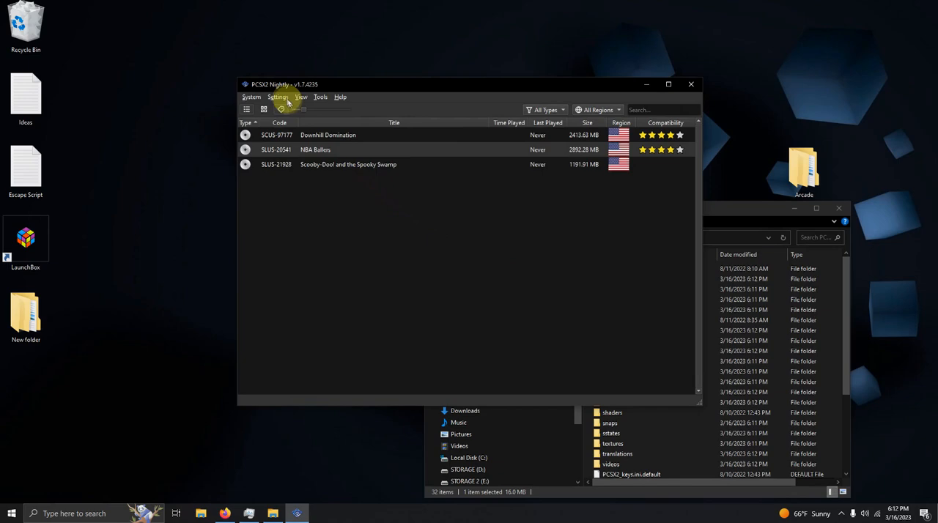
Keep Controller Port 1's automatic SDL-0 Xbox One bindings, then return to the general settings
click(277, 97)
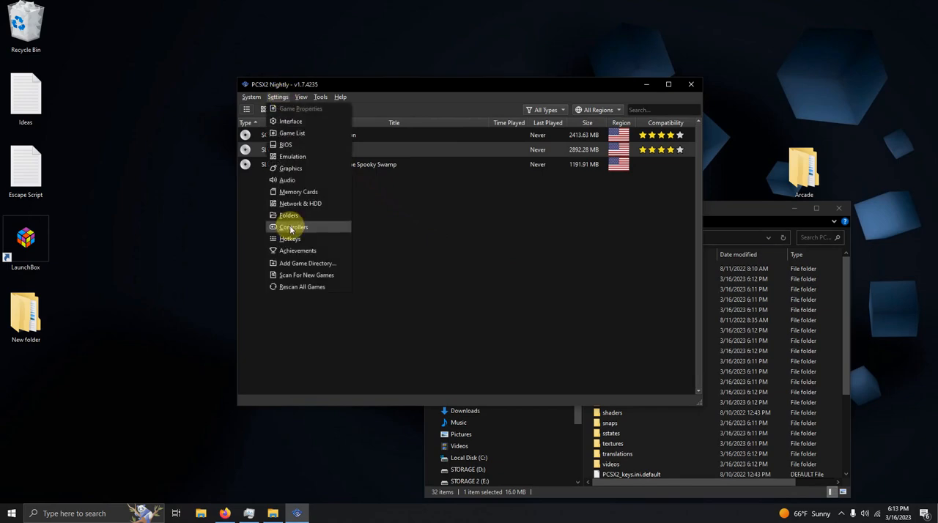
click(293, 226)
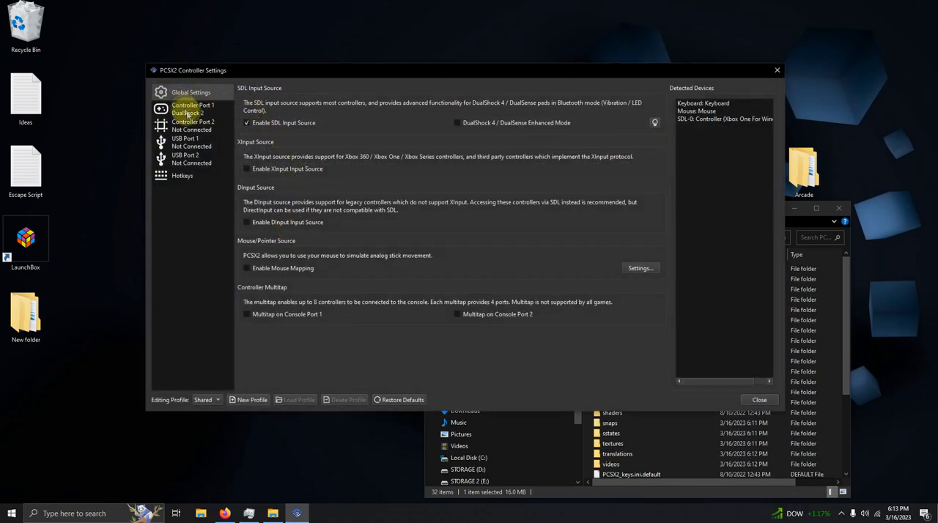
click(192, 108)
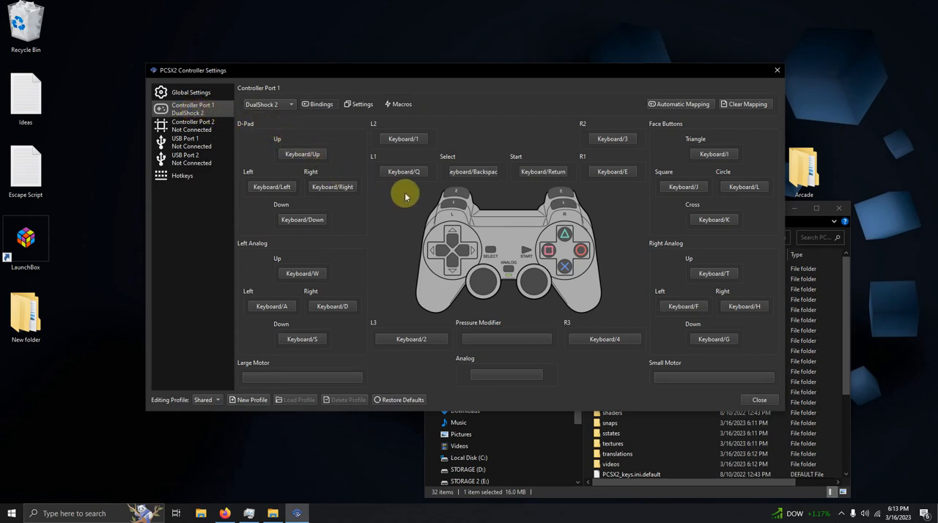
mouse_move(321, 163)
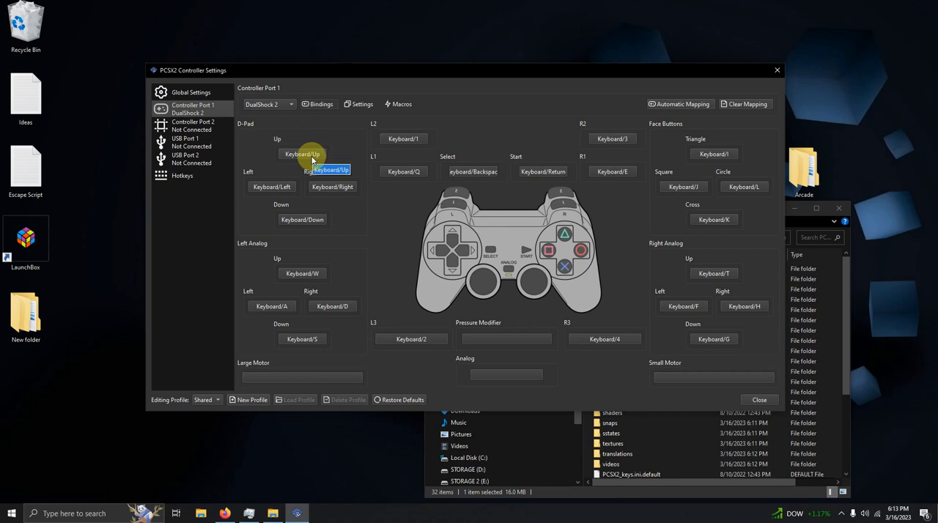
mouse_move(499, 134)
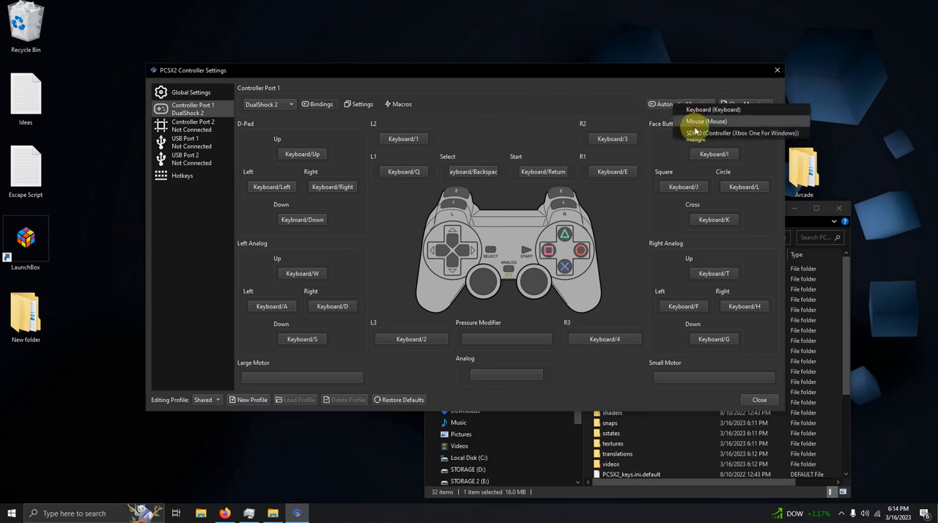
mouse_move(706, 135)
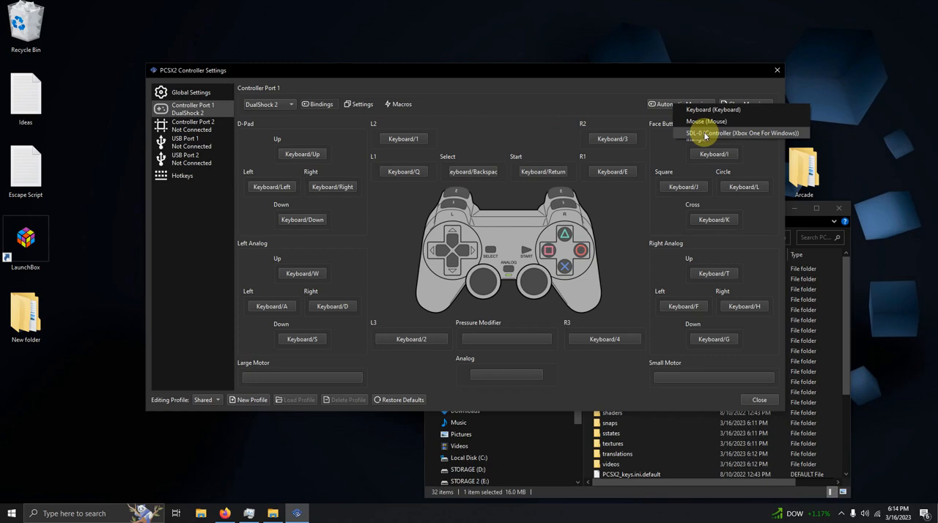
click(739, 133)
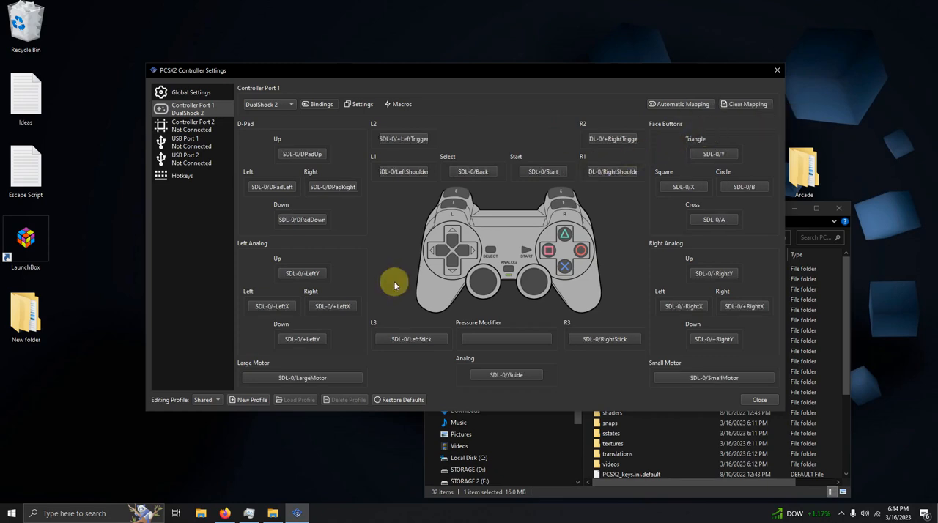
mouse_move(760, 400)
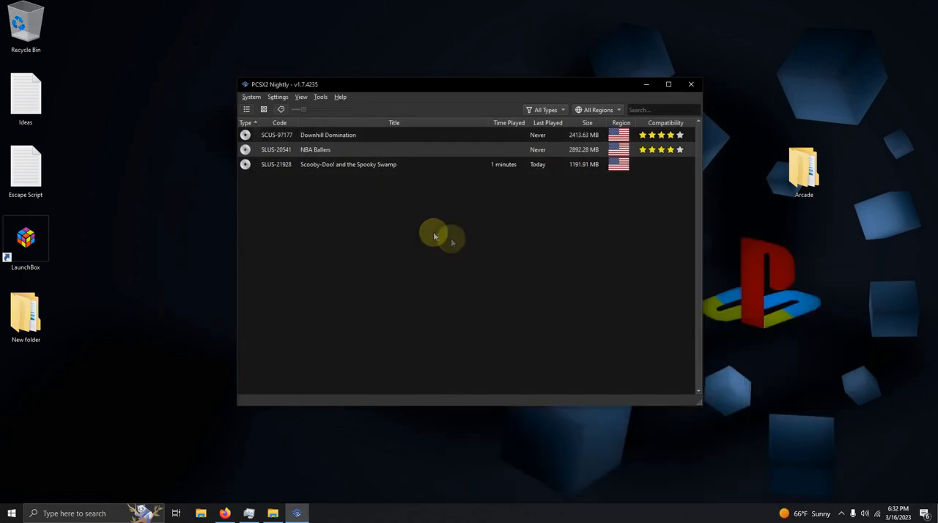
click(278, 96)
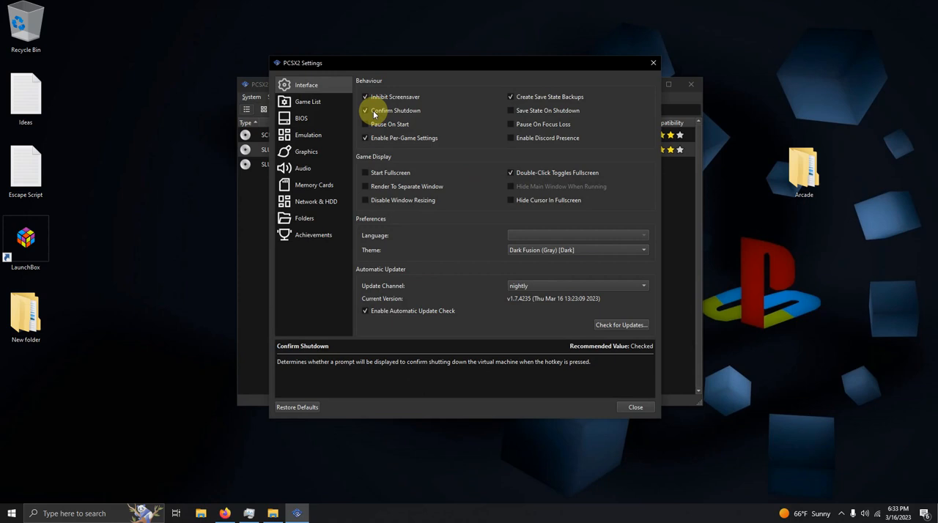
Uncheck Confirm Shutdown, enable Start Fullscreen, and close PCSX2's settings
click(363, 110)
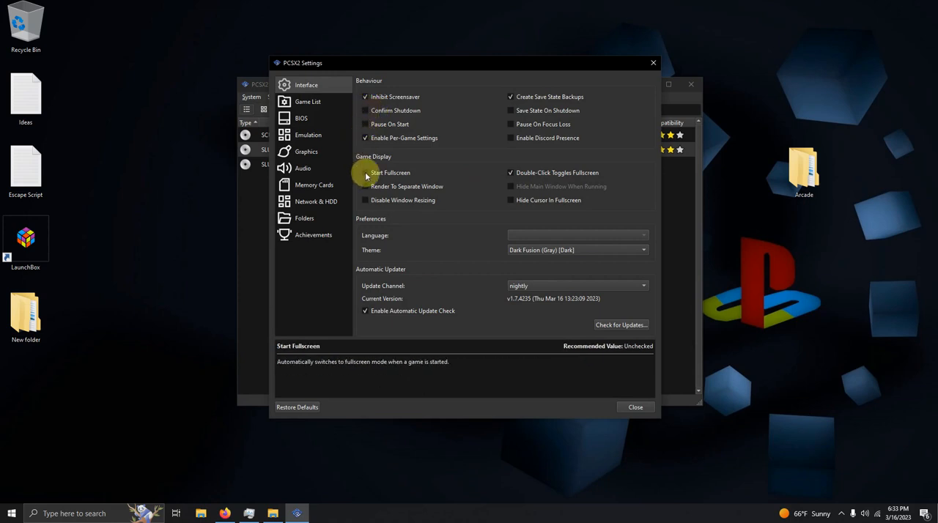
click(362, 172)
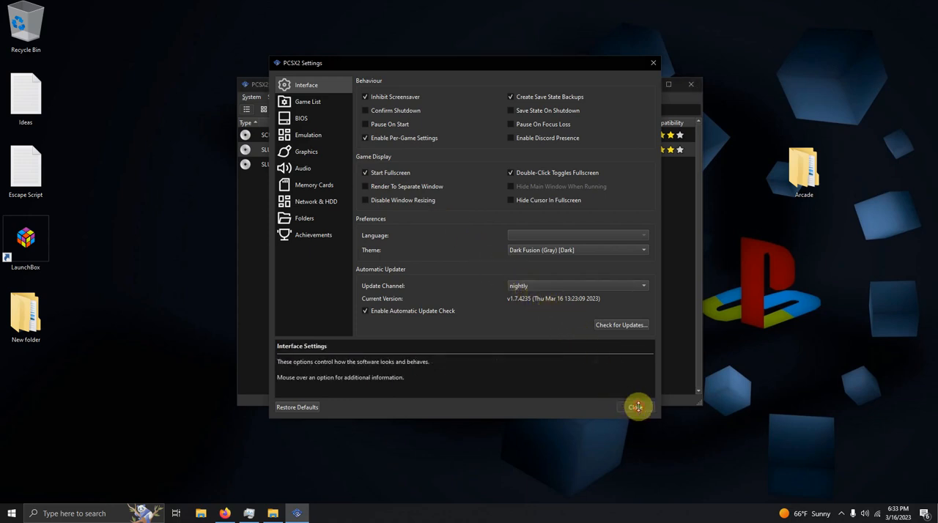
click(638, 407)
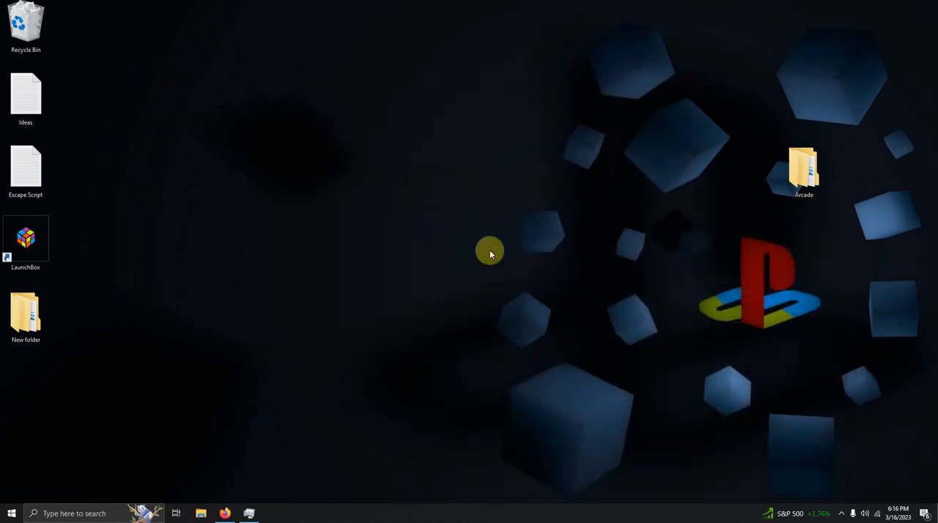
Launch LaunchBox and open Tools > Manage > Emulators from its main menu
double_click(25, 237)
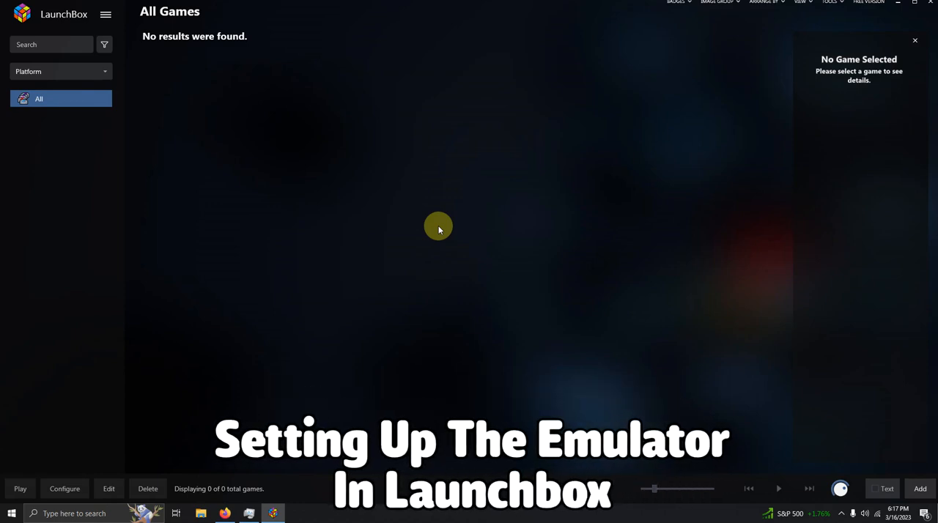
click(105, 14)
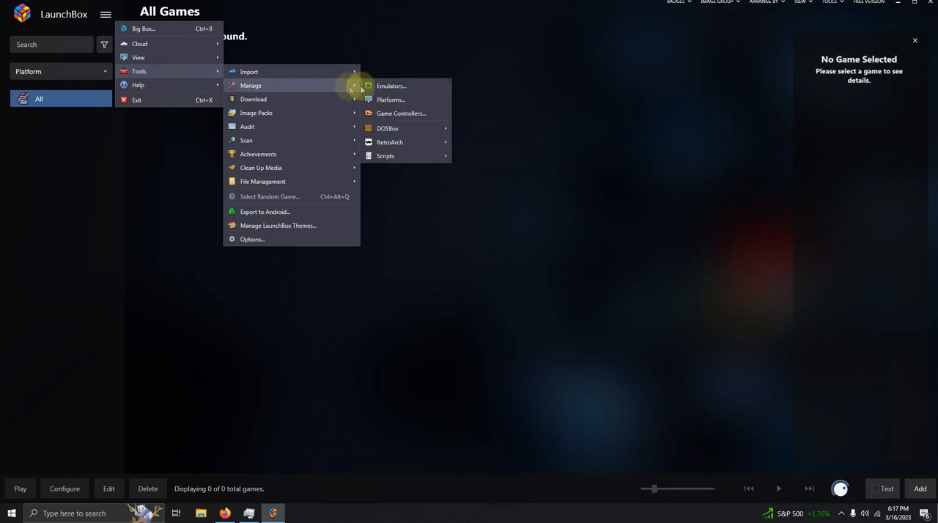
click(392, 86)
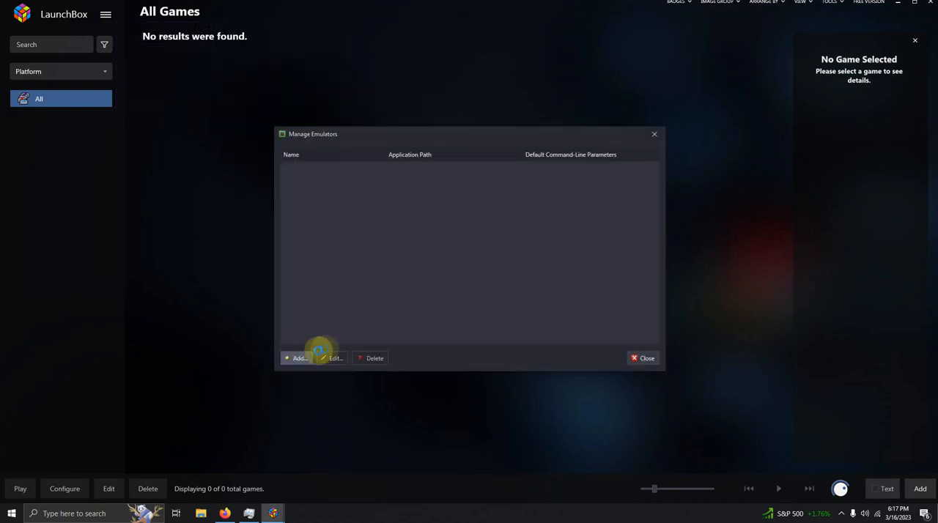
Add a PCSX2 emulator pointing to Arcade > Emulators > PCSX2 GUI 2022 > pcsx2-qtx64.exe
click(297, 358)
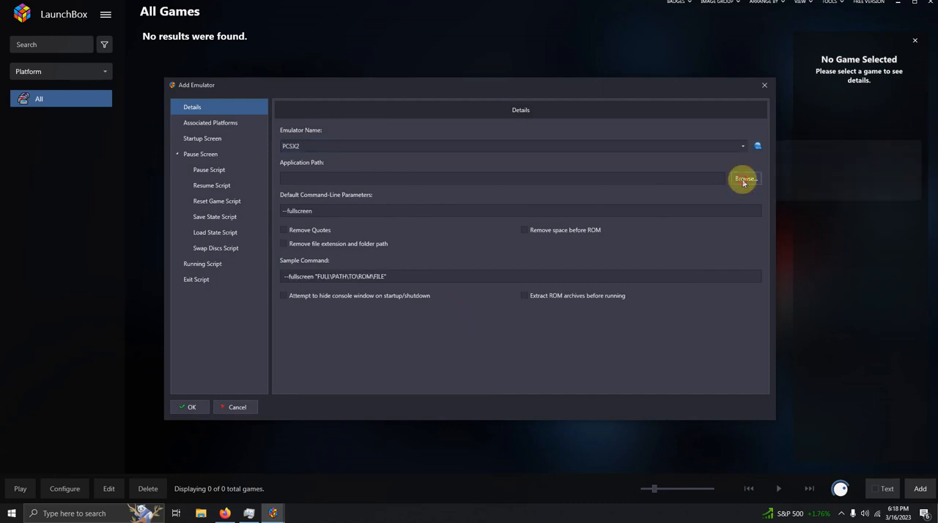
click(743, 179)
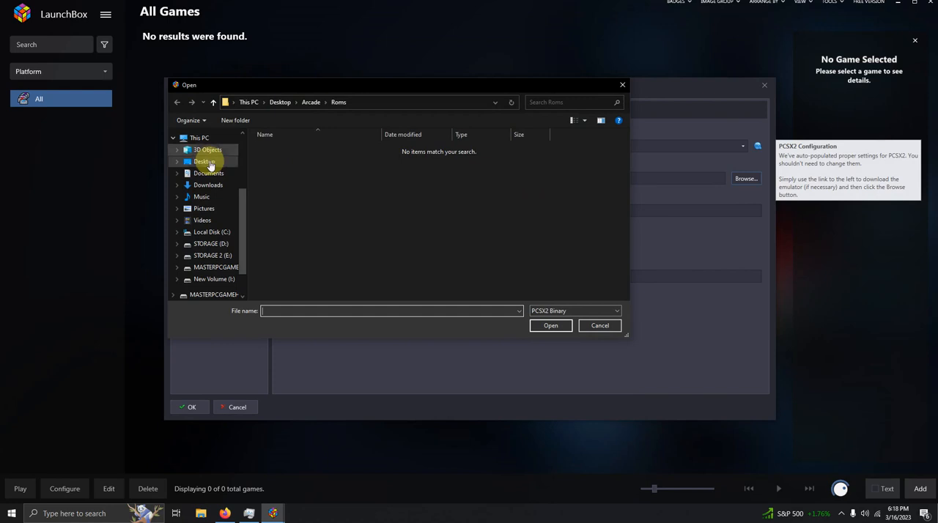
click(310, 102)
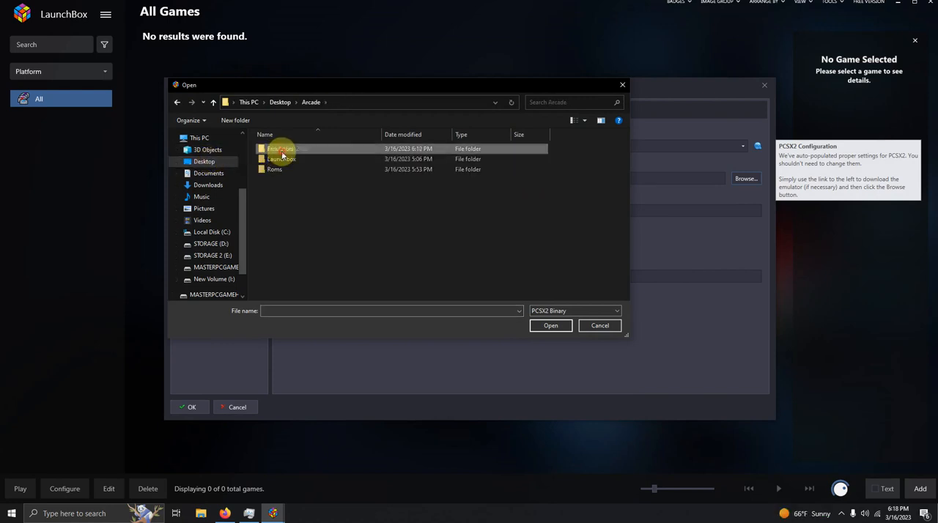
double_click(281, 149)
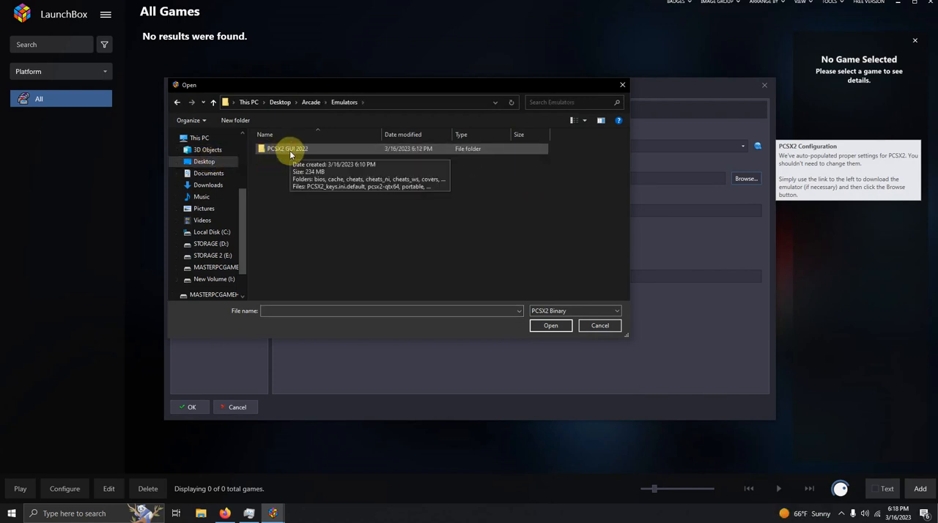
double_click(285, 149)
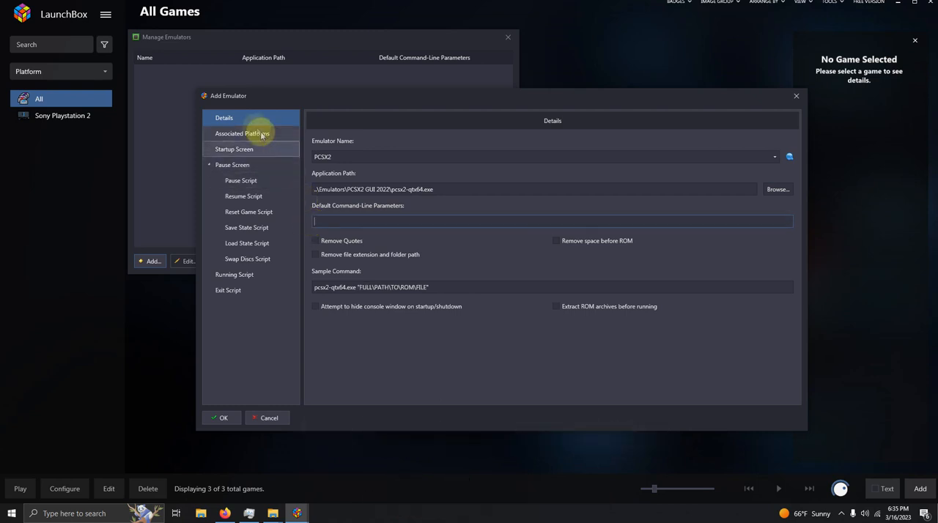
Set PCSX2 as Sony Playstation 2's default emulator, save, and close Manage Emulators
click(242, 133)
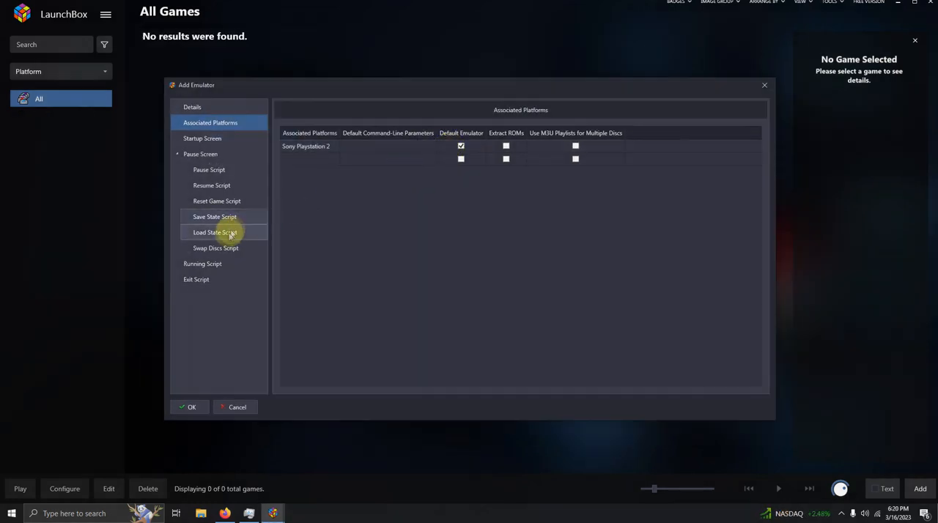
click(202, 263)
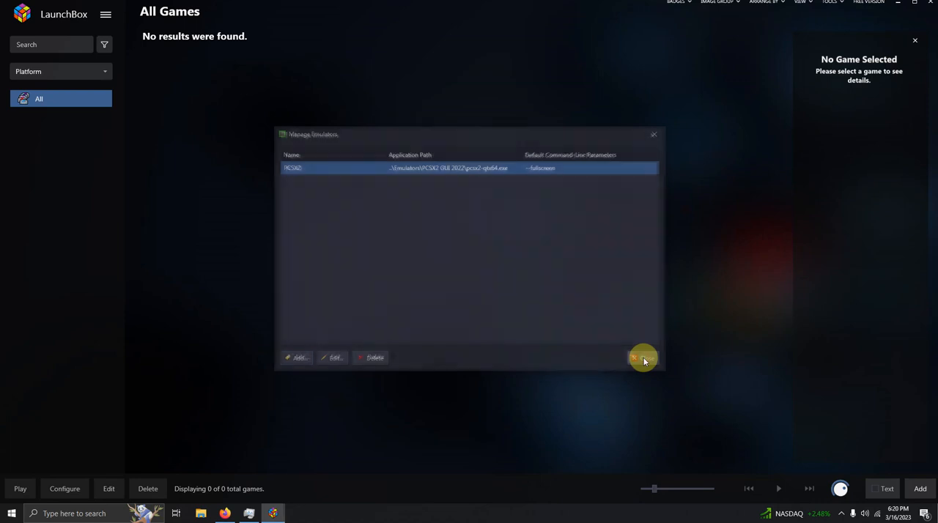
click(641, 358)
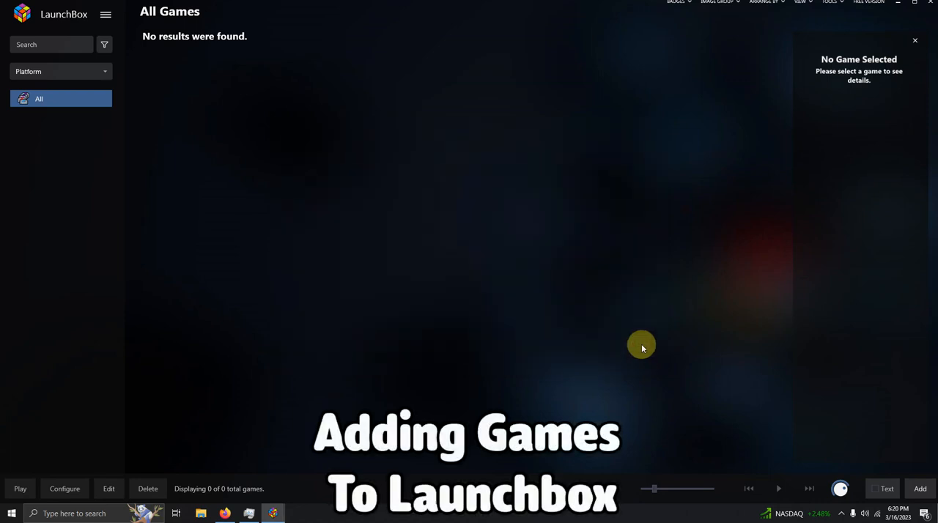
mouse_move(327, 181)
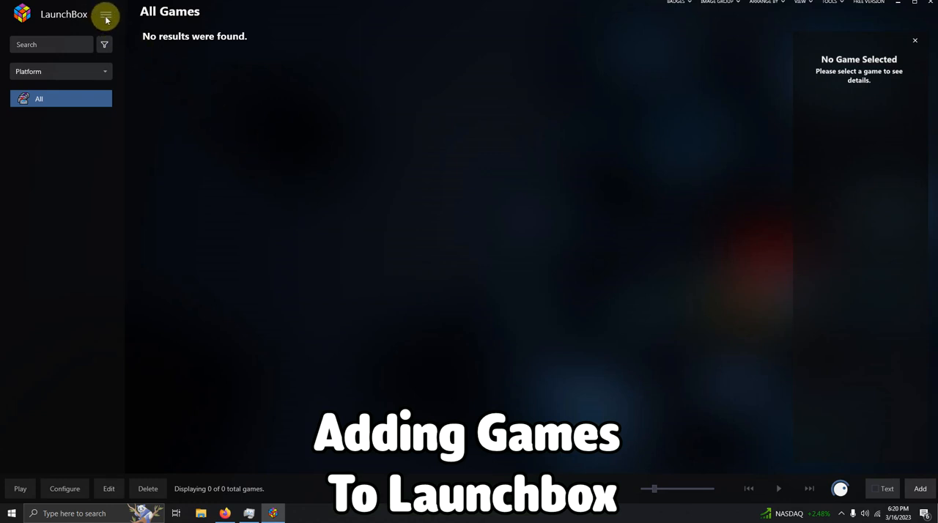
Launch the Import ROM Files wizard from the main menu's Tools > Import
click(104, 16)
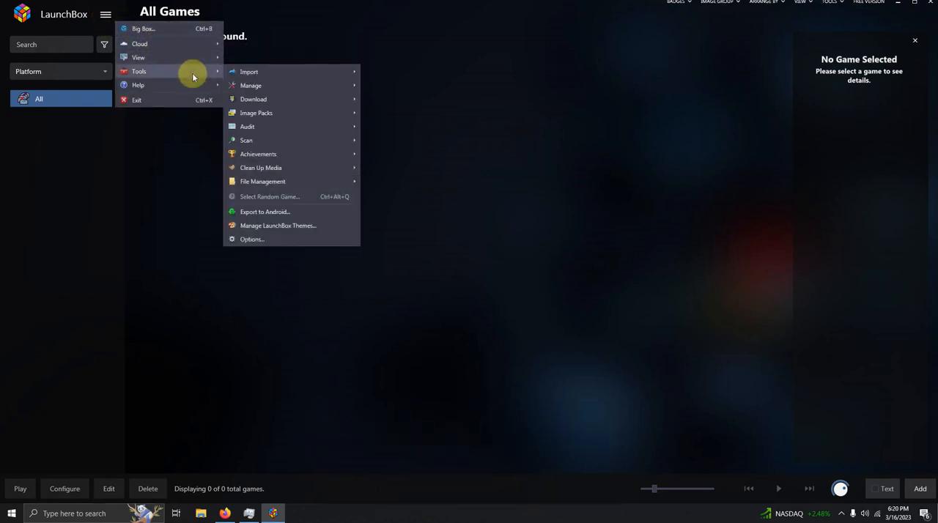
click(249, 71)
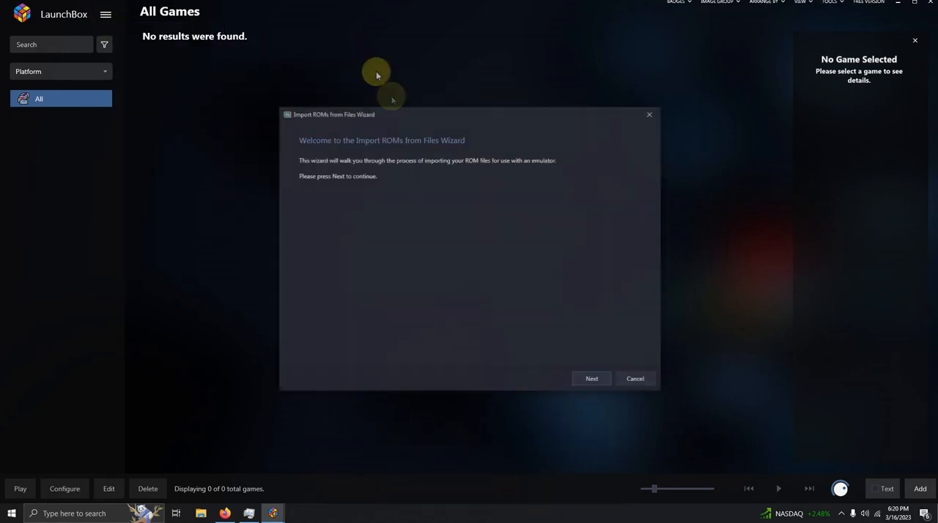
Add Desktop's Arcade > Roms folder as the folder of games to import
click(591, 378)
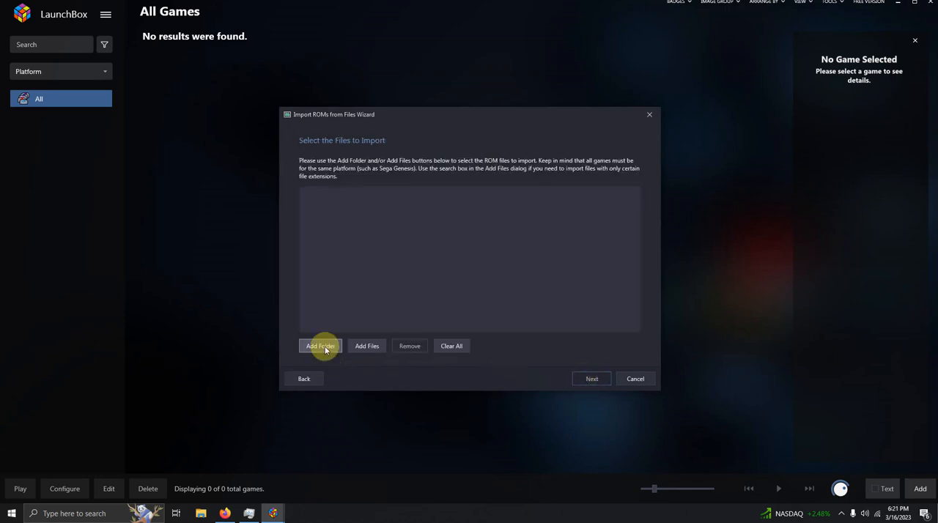
click(320, 346)
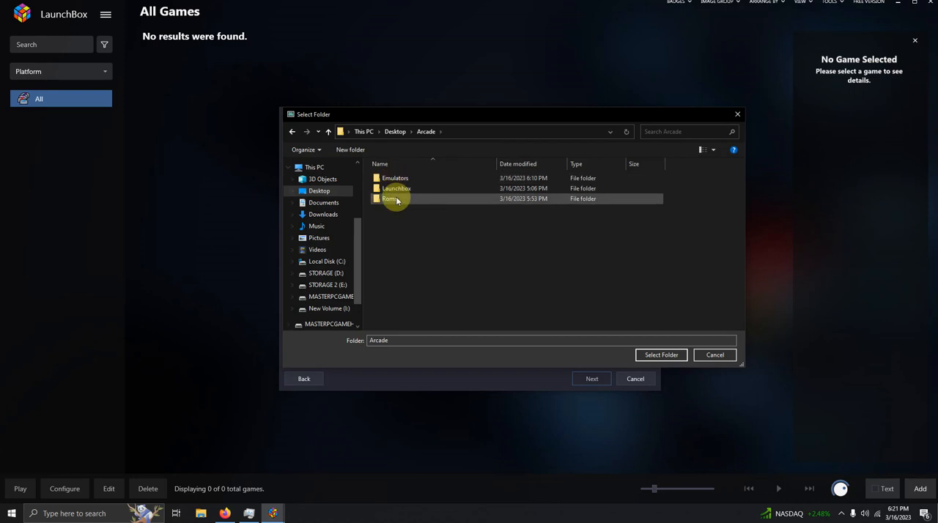
double_click(390, 199)
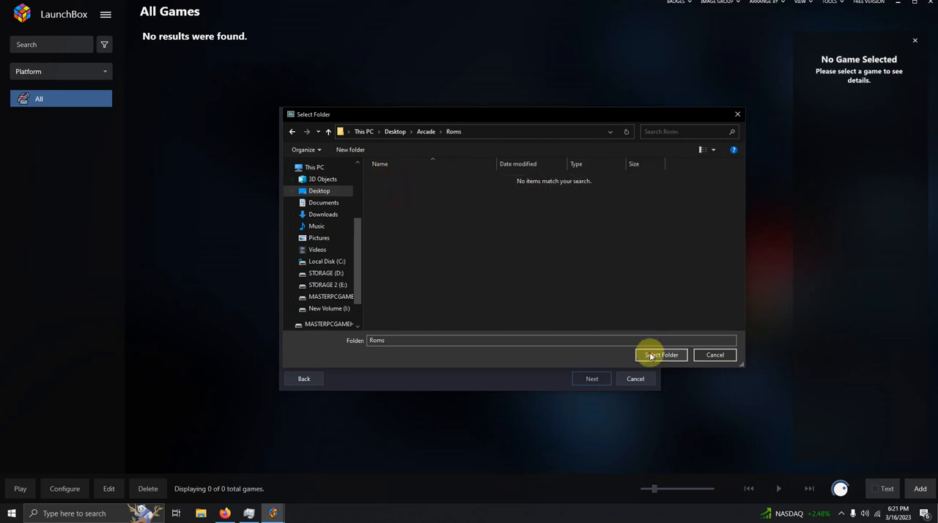
click(661, 355)
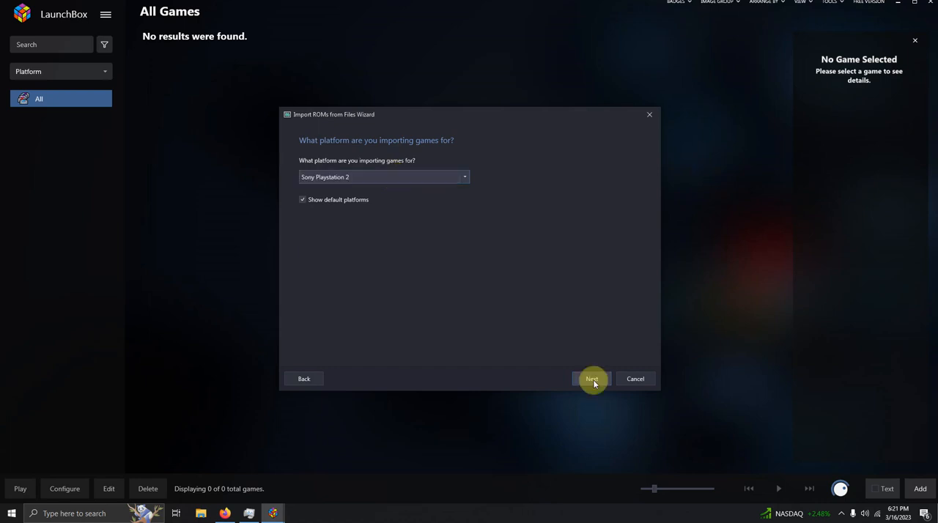
Accept Sony Playstation 2, PCSX2, metadata download and default options, then finish importing three games
click(592, 378)
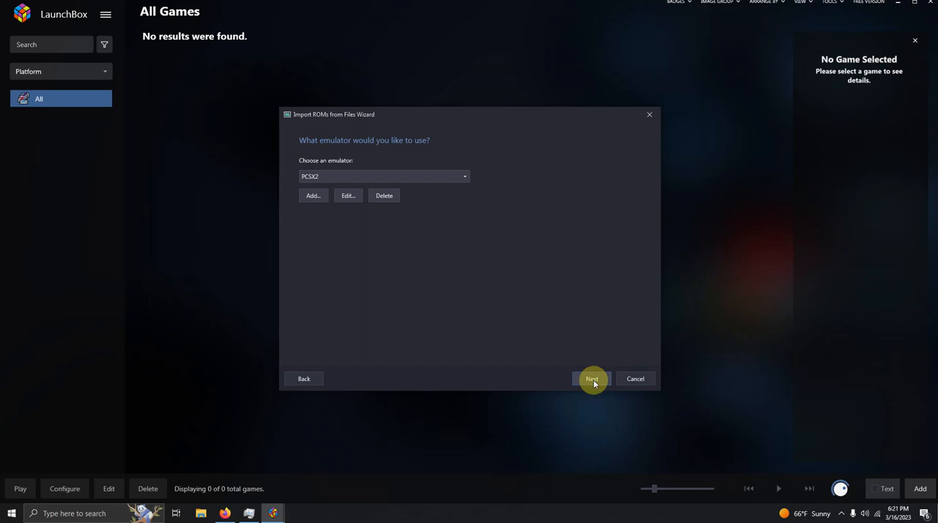
click(592, 378)
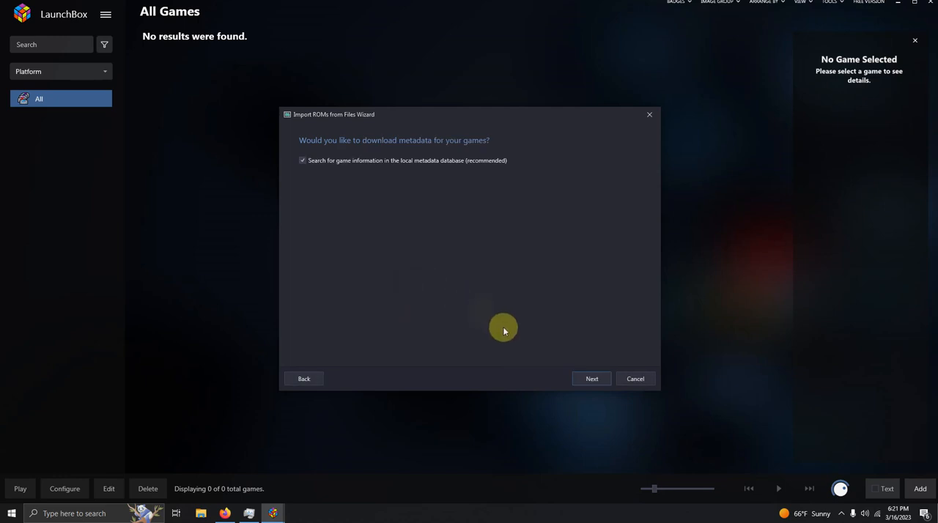
click(592, 378)
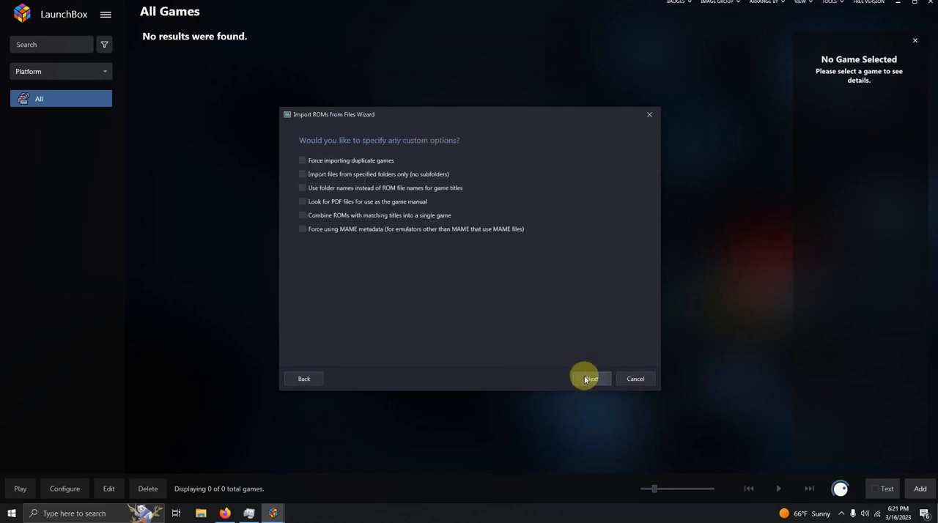
click(587, 378)
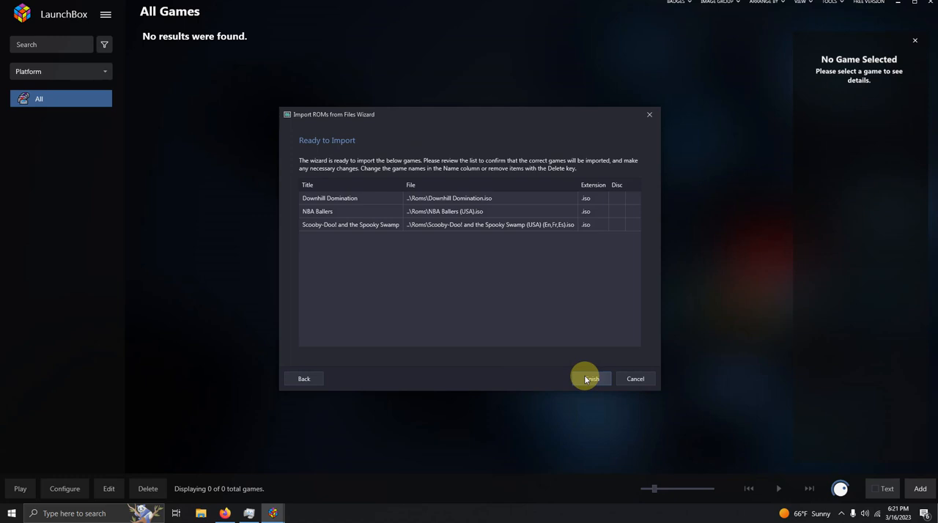
click(591, 378)
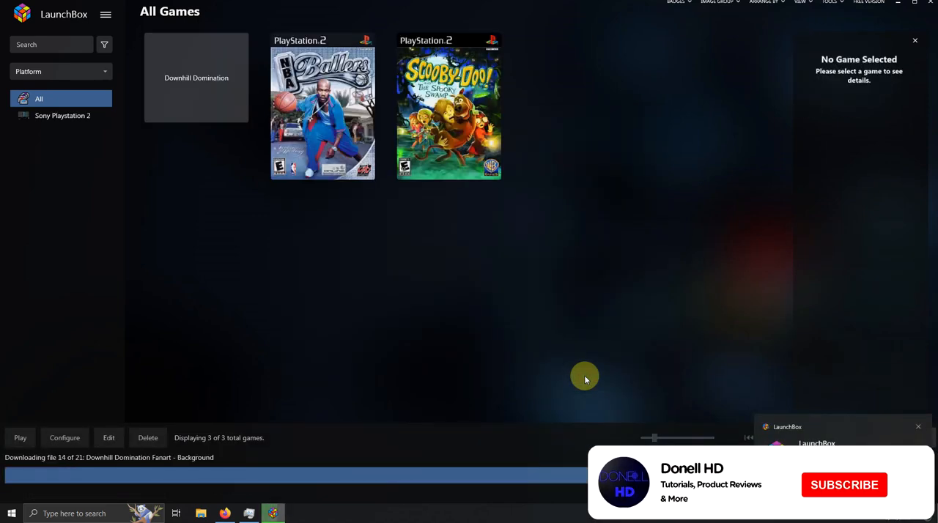